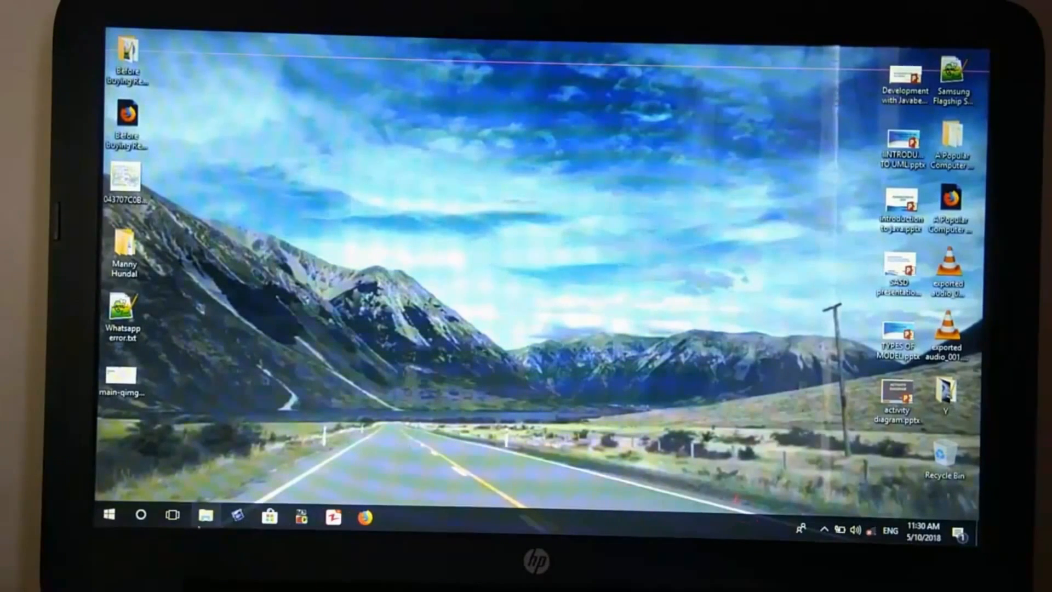
Step: Browse This PC to SOFTWARES AND GAMES (I:) > Nero Images and select rufus-2.2.exe
left_click(203, 517)
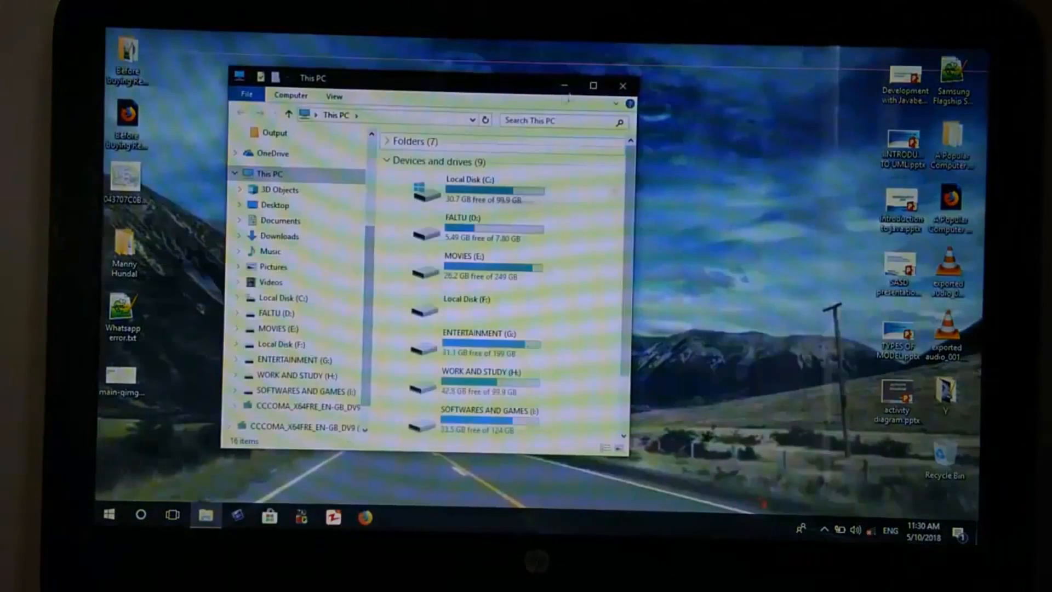
left_click(593, 86)
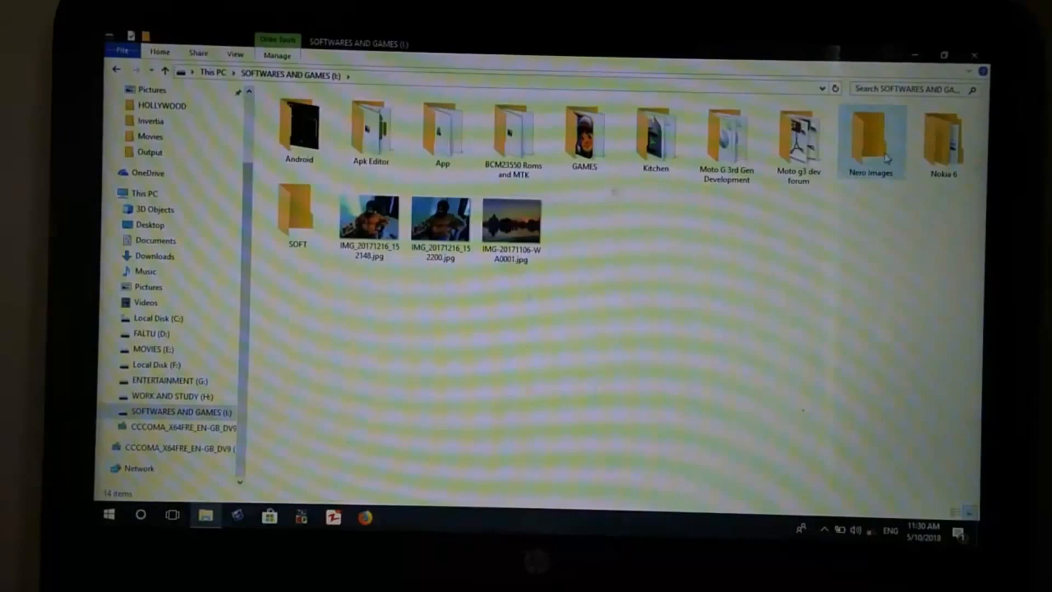
double_click(870, 140)
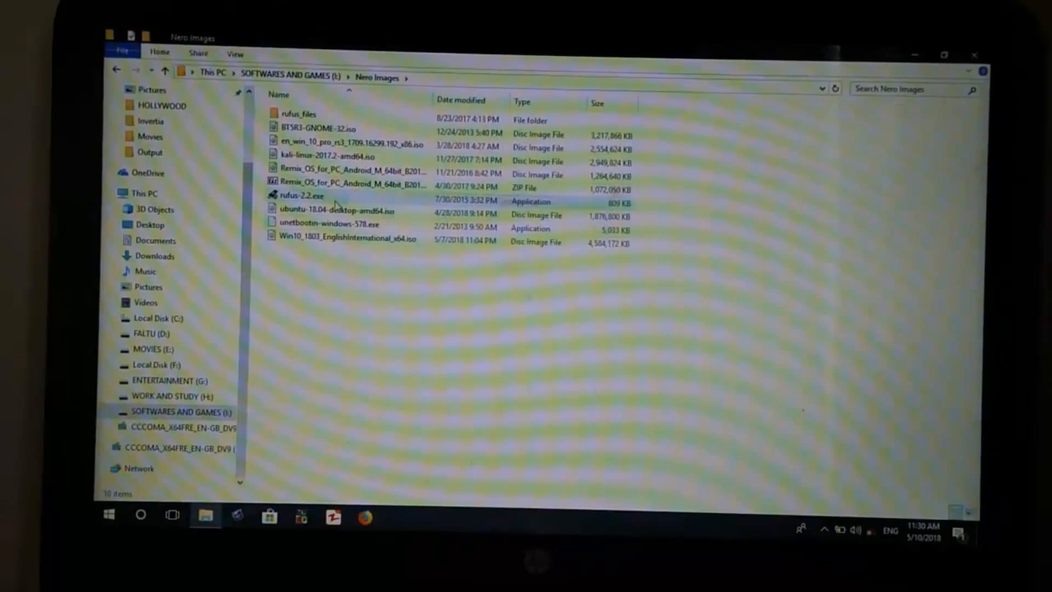
right_click(337, 202)
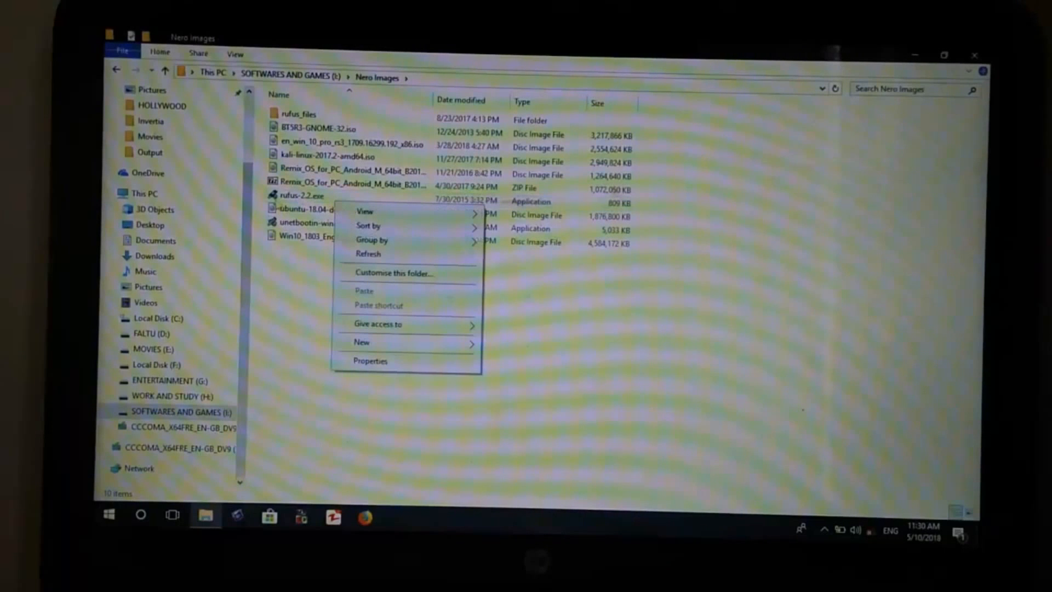
mouse_move(369, 254)
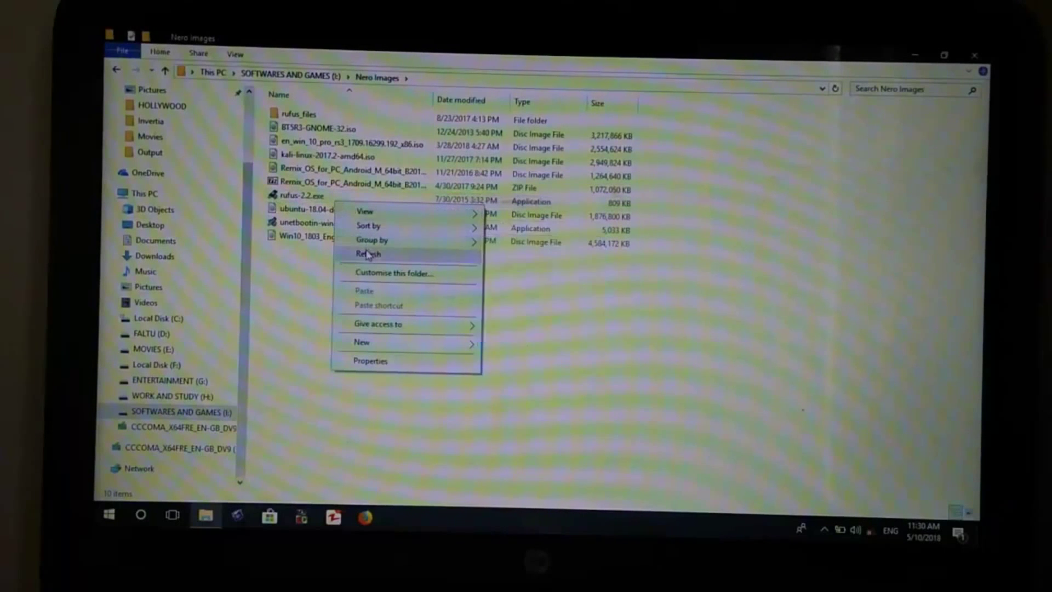
left_click(303, 195)
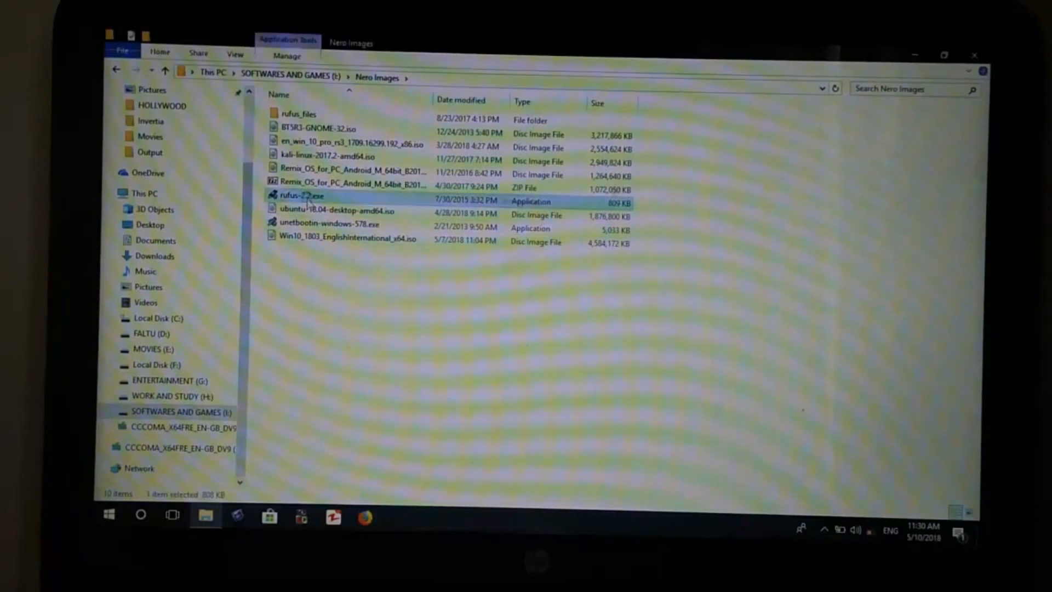
Step: Run rufus-2.2.exe as administrator and choose GPT partition scheme for UEFI
right_click(299, 195)
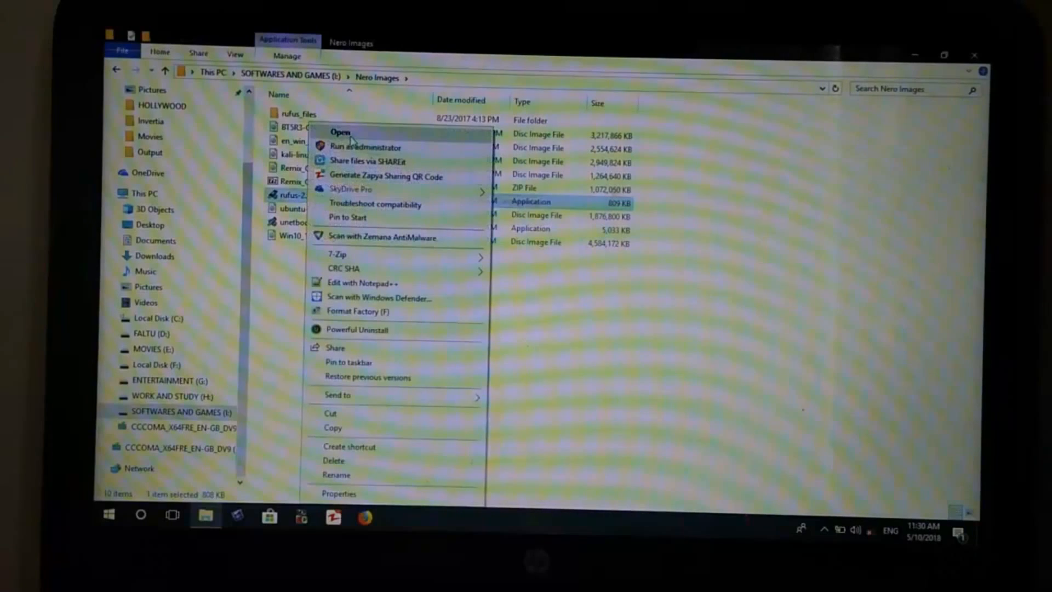
left_click(340, 131)
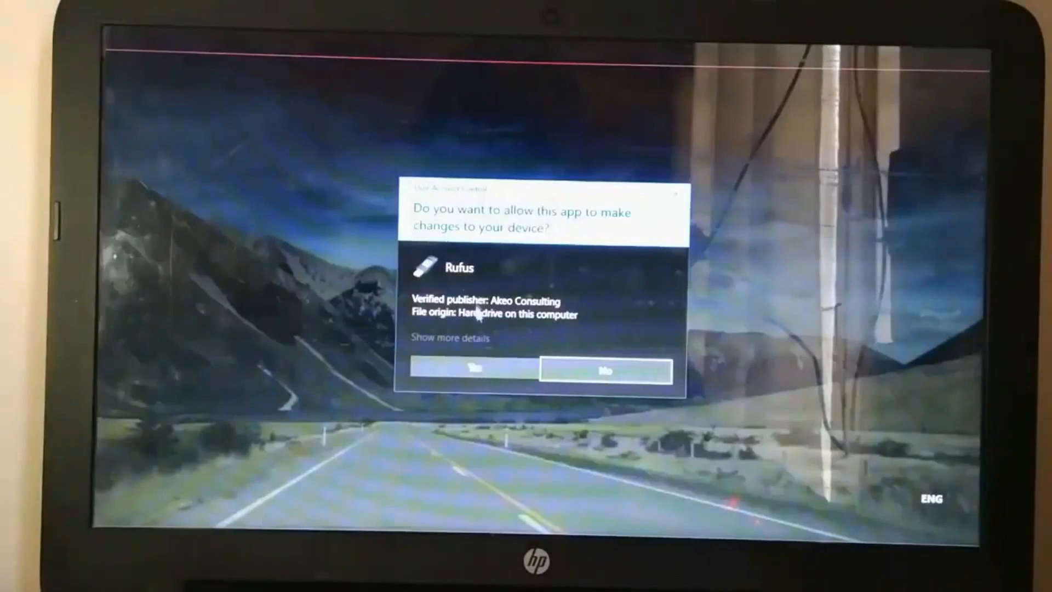
left_click(471, 371)
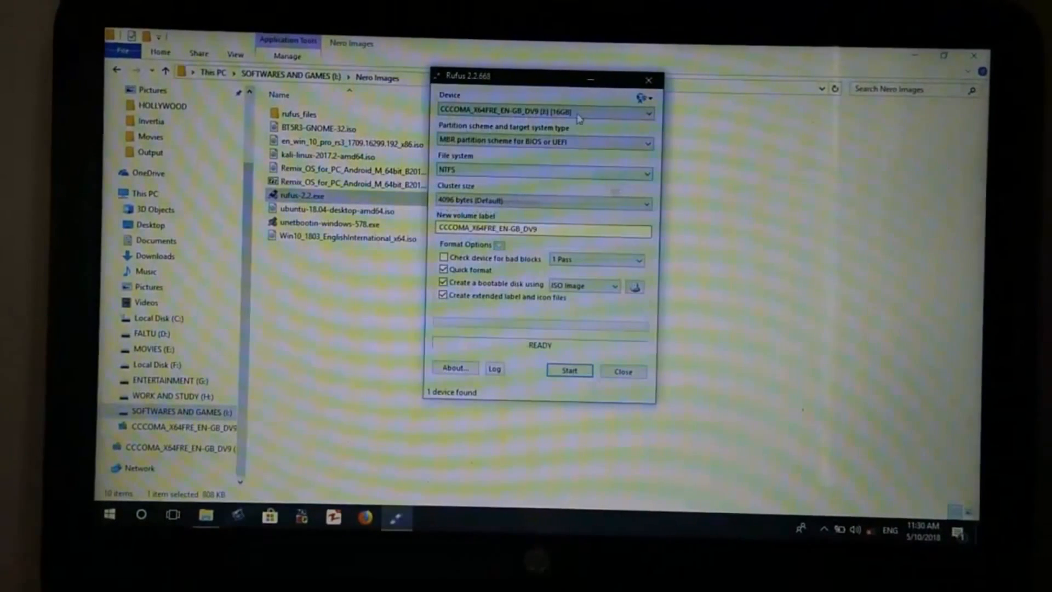
mouse_move(539, 151)
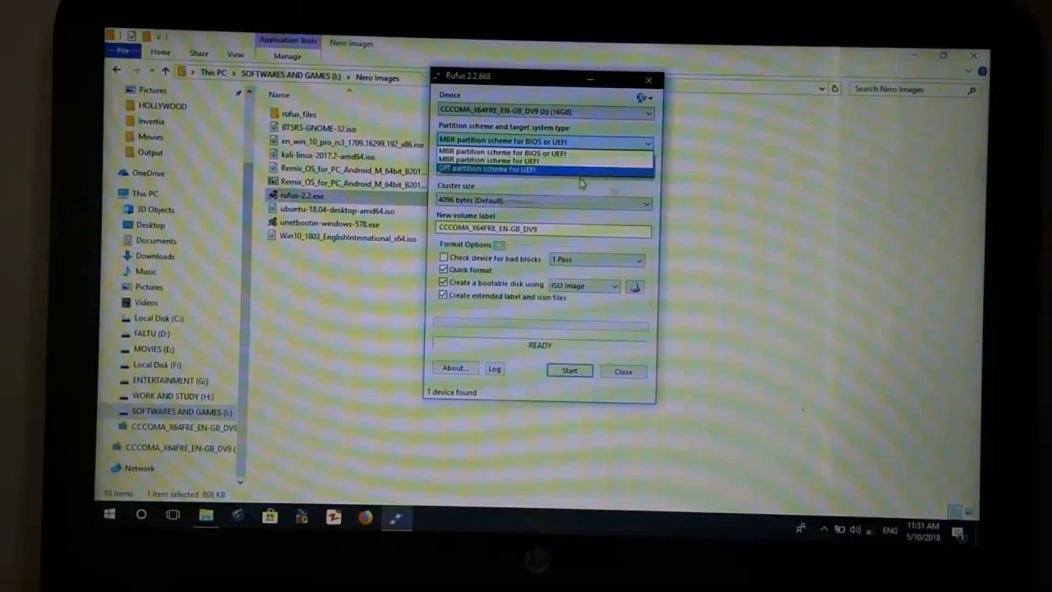
left_click(491, 170)
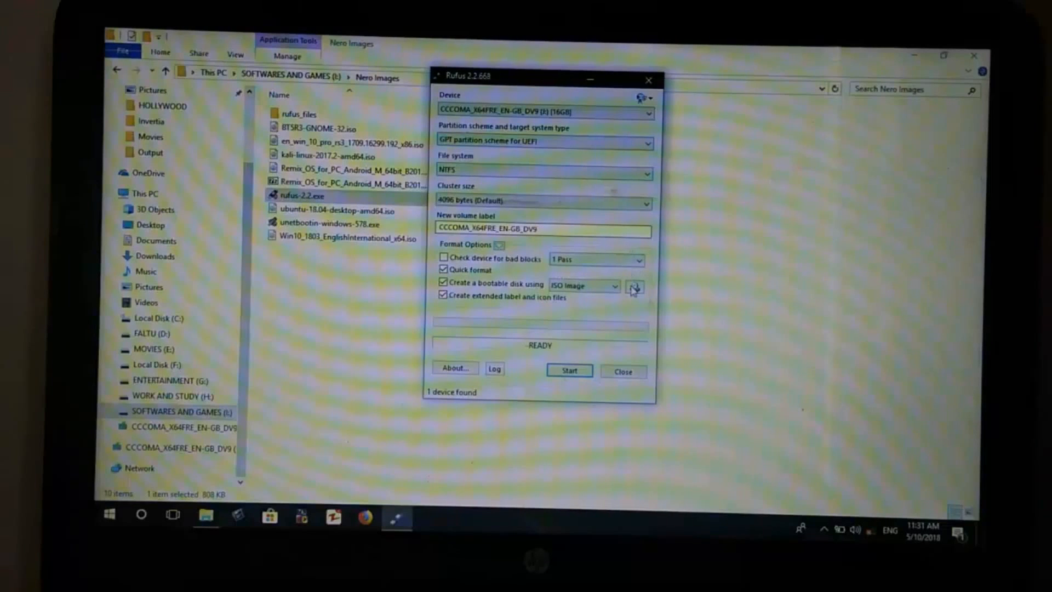
Step: Select Win10_1803_EnglishInternational_x64.iso as the ISO image to write
left_click(635, 286)
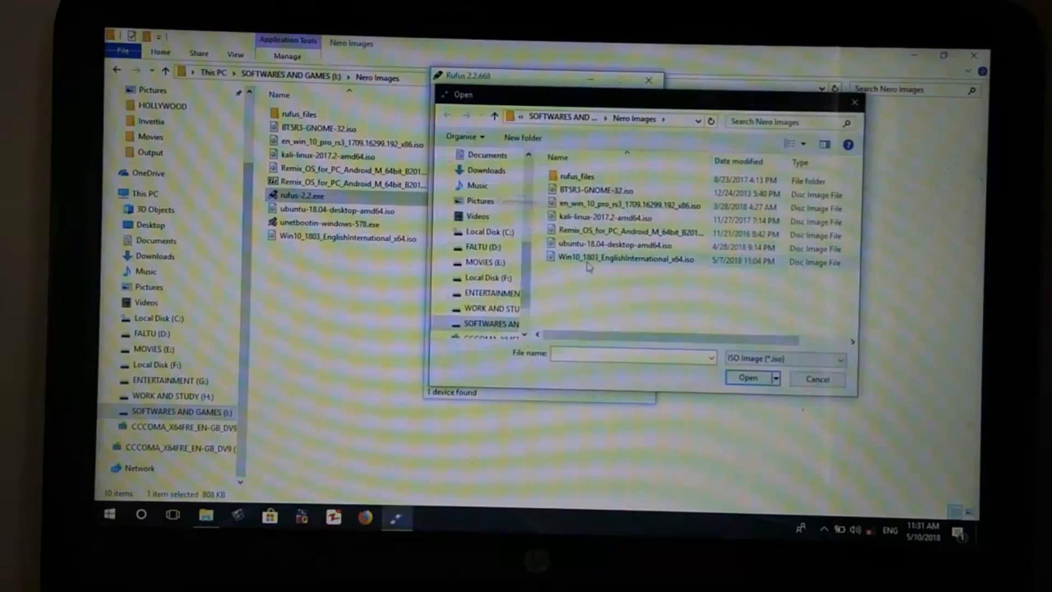
left_click(619, 260)
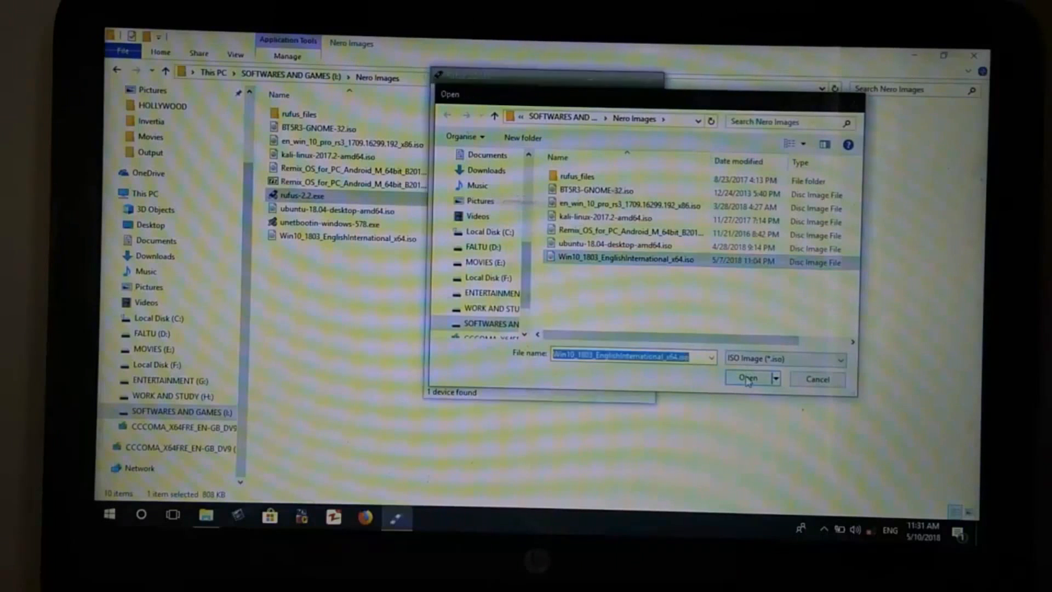
left_click(747, 378)
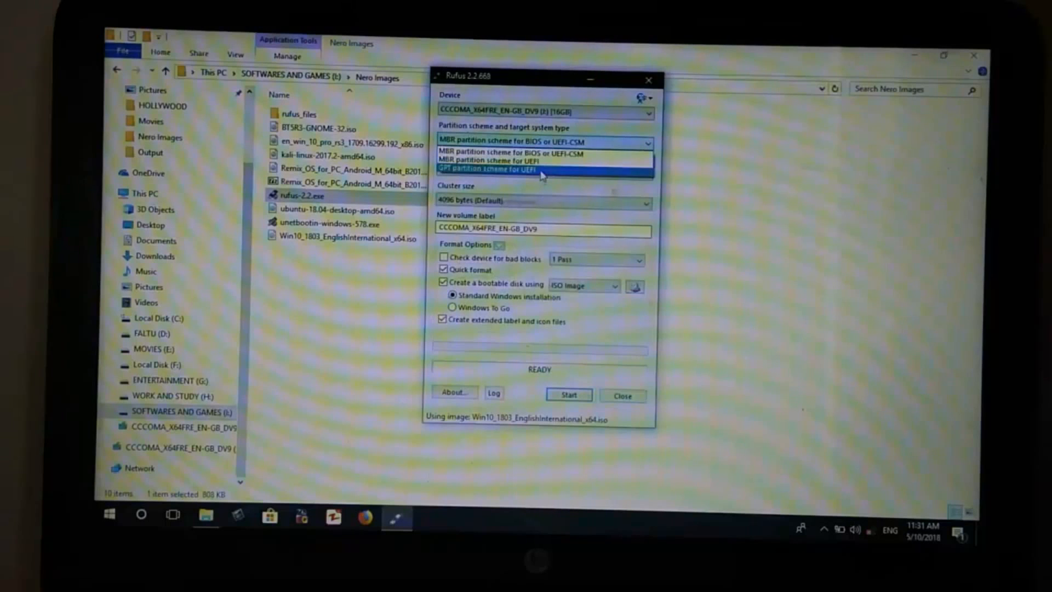
Step: Reselect GPT for UEFI, start writing and accept erasing all data on the USB drive
left_click(506, 166)
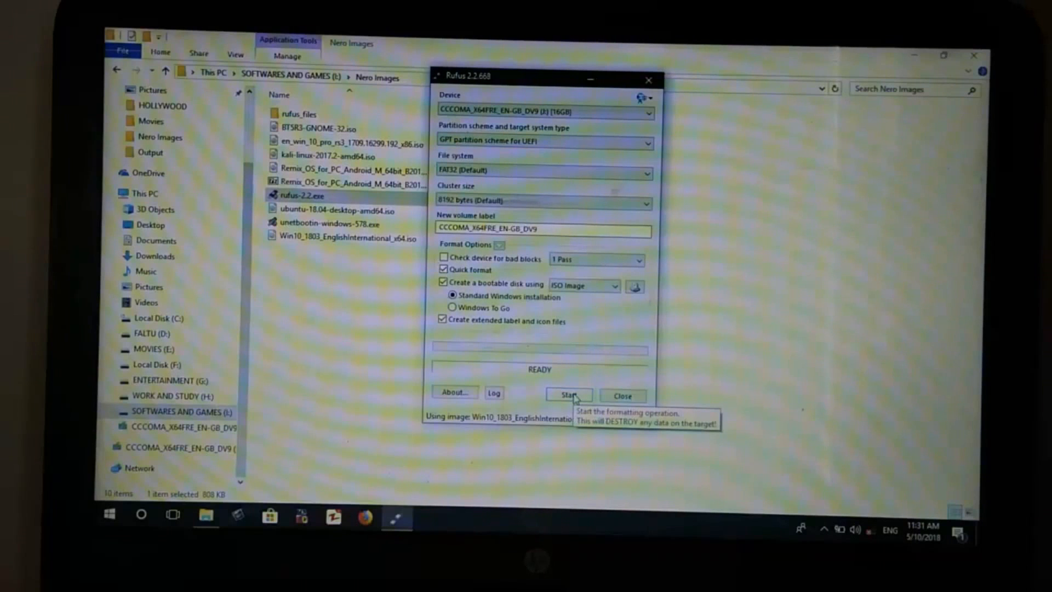
left_click(570, 393)
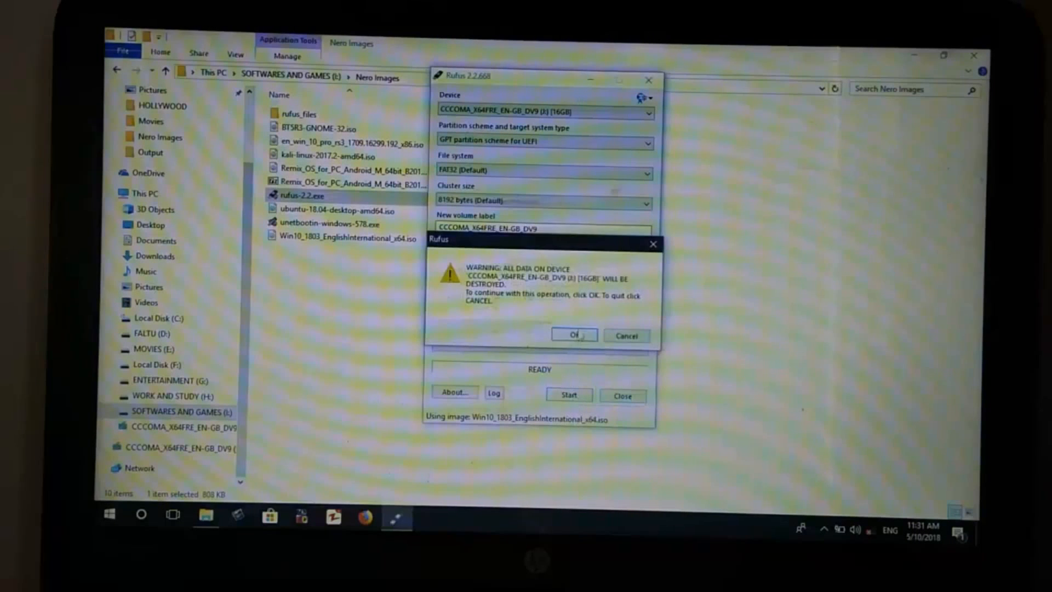
left_click(573, 335)
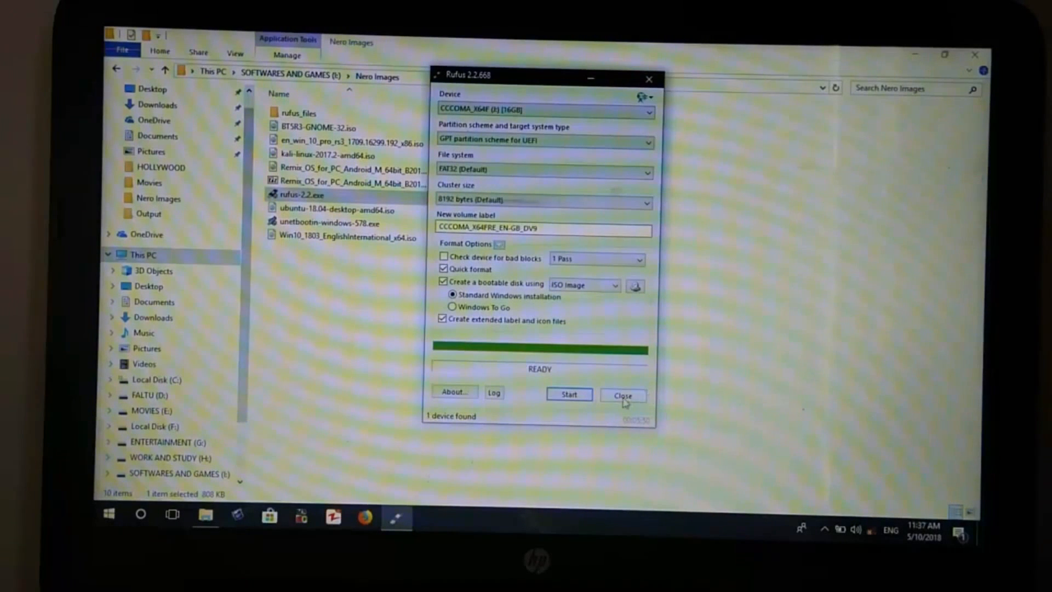
Step: Close Rufus and launch setup.exe from the CCCOMA_X64F (J:) USB drive
left_click(623, 394)
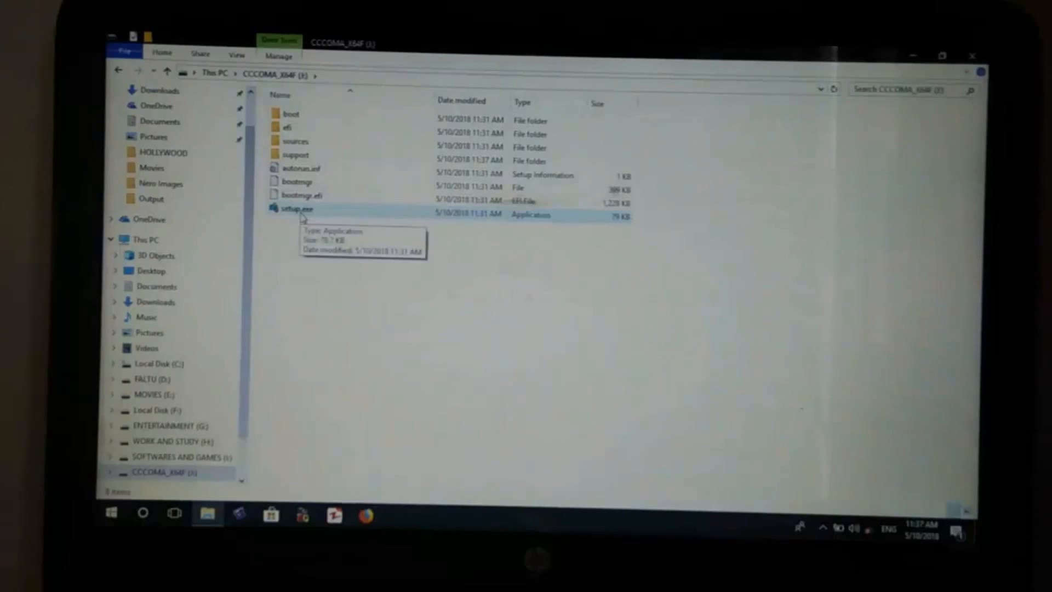
double_click(292, 208)
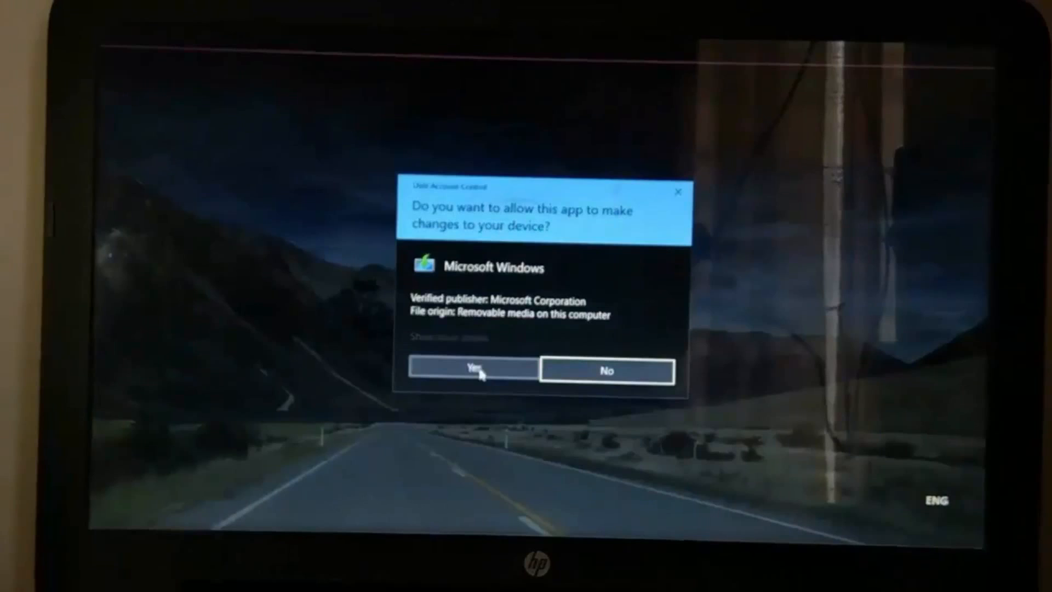
Step: Allow Windows 10 Setup through the UAC prompt and let it reach Ready to install
left_click(471, 370)
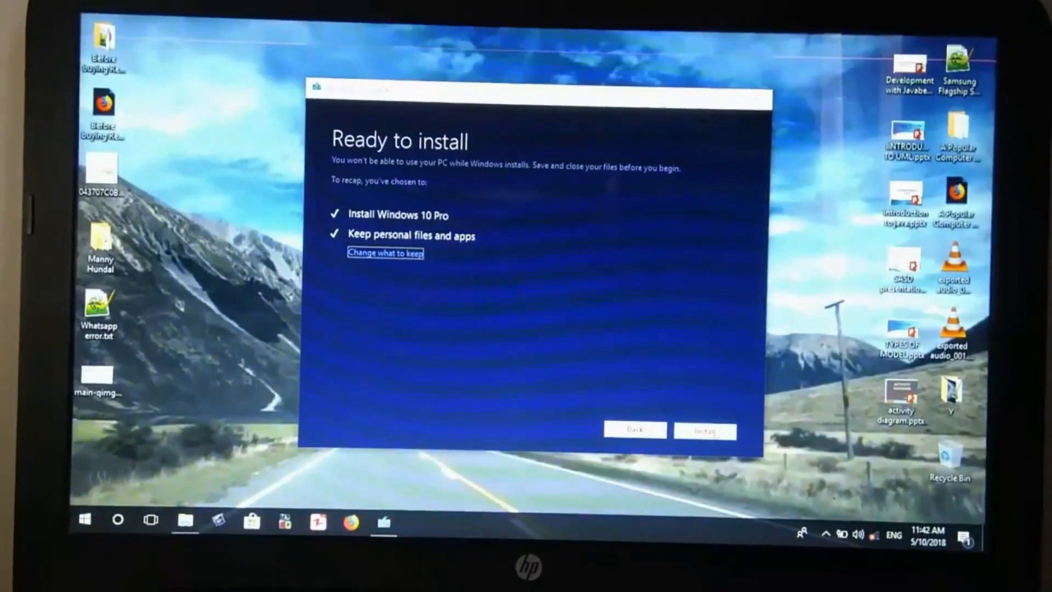
Step: Install the Windows 10 Pro upgrade keeping personal files and apps
left_click(706, 429)
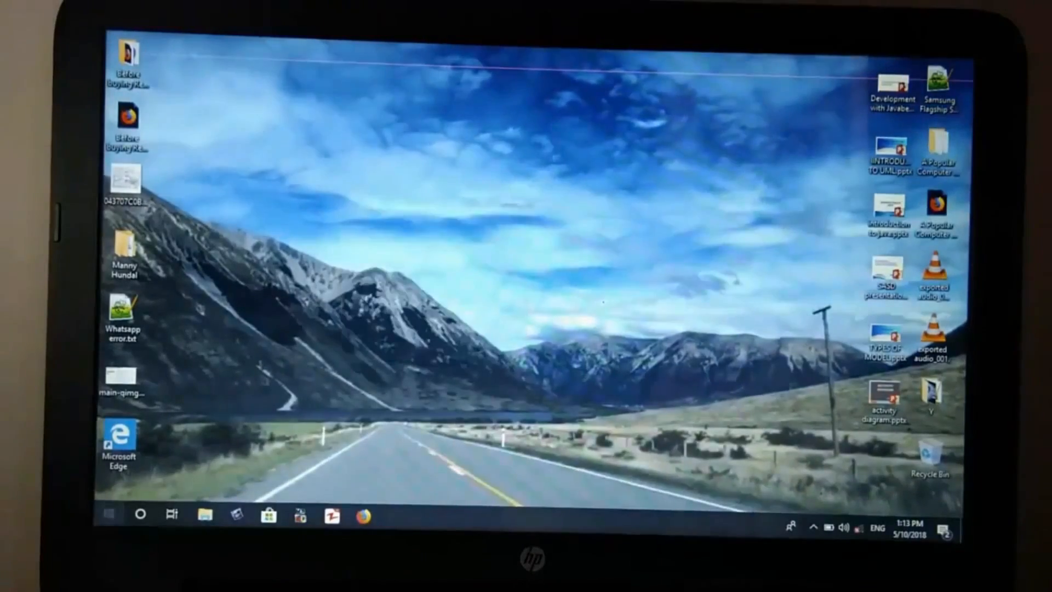
left_click(110, 514)
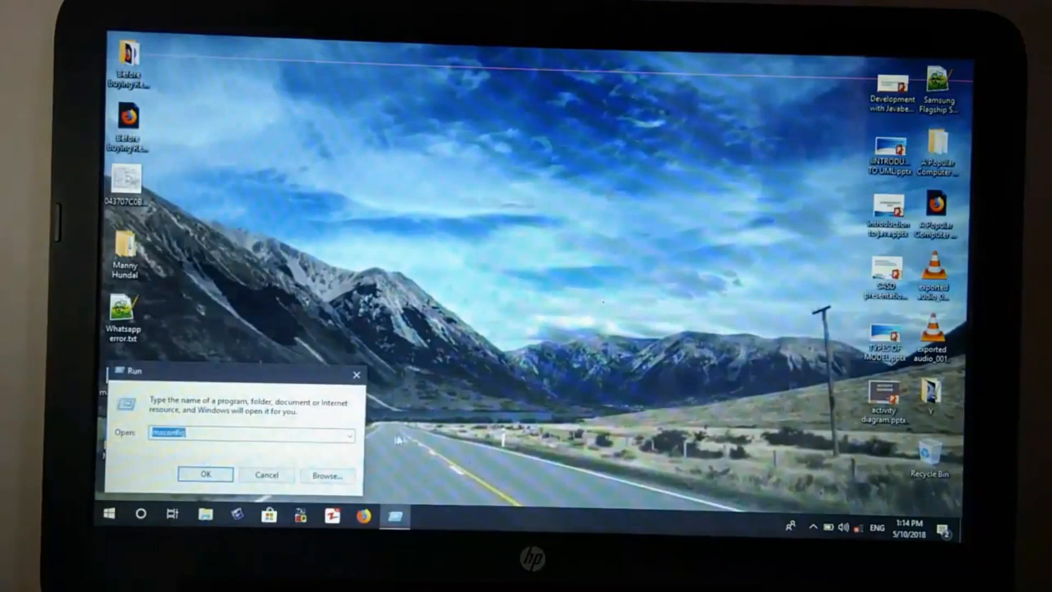
left_click(205, 473)
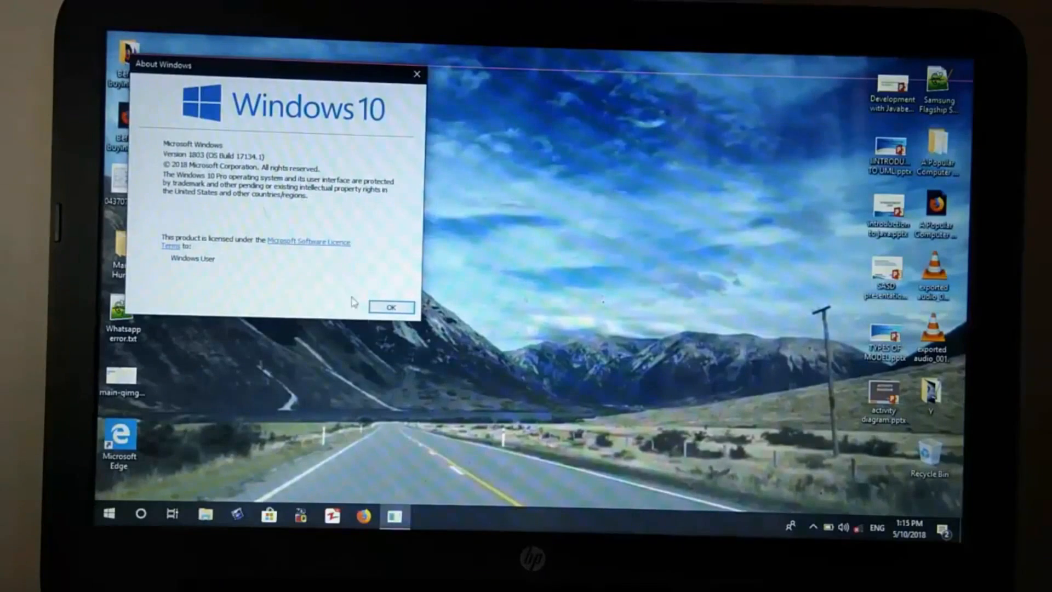
left_click(392, 306)
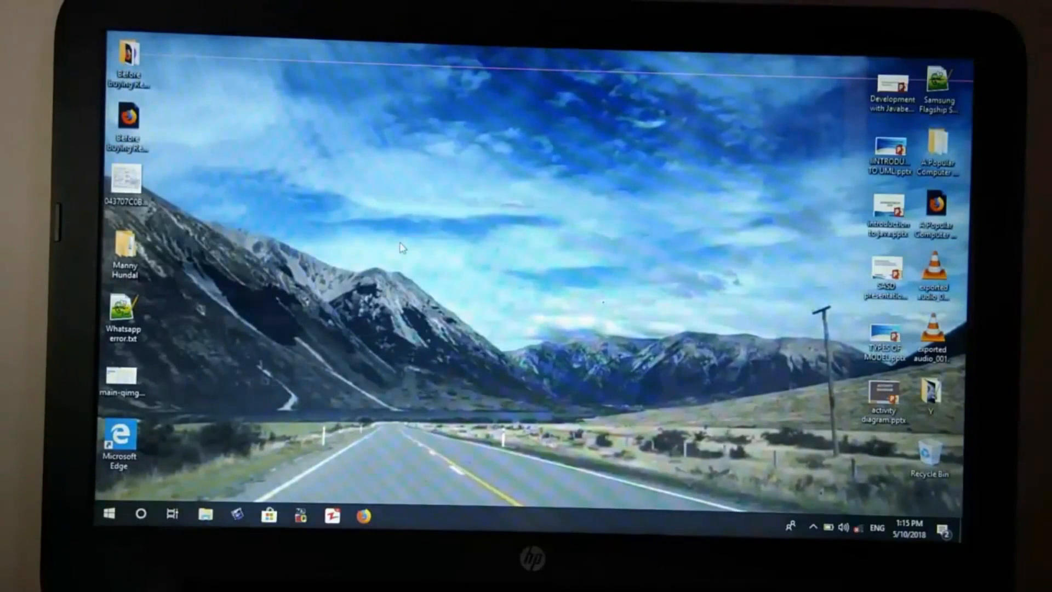